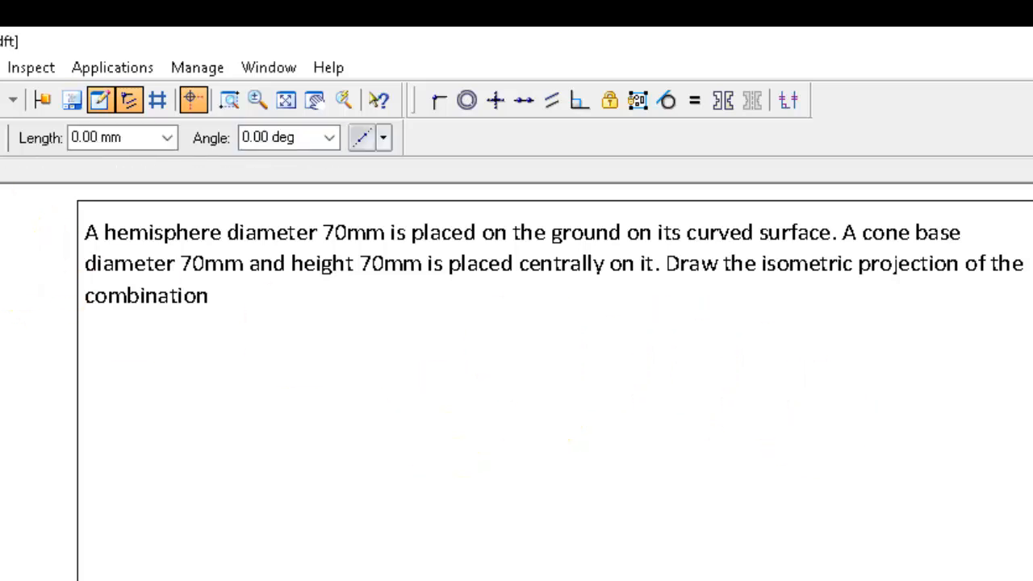
- Draw the 70 mm isometric rhombus with sides at 30, 150, -150 and -30 degrees
left_click(132, 408)
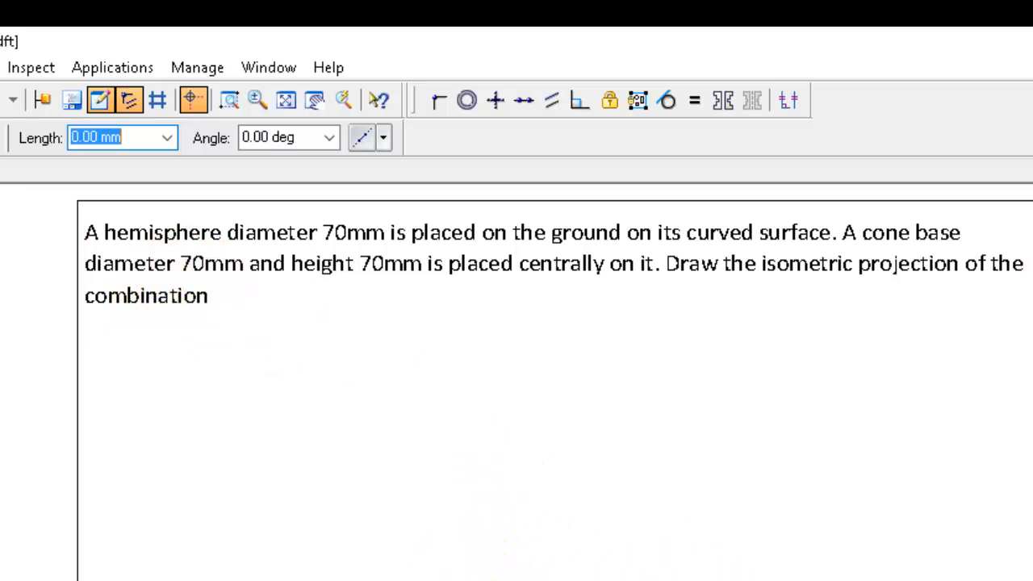
left_click(401, 337)
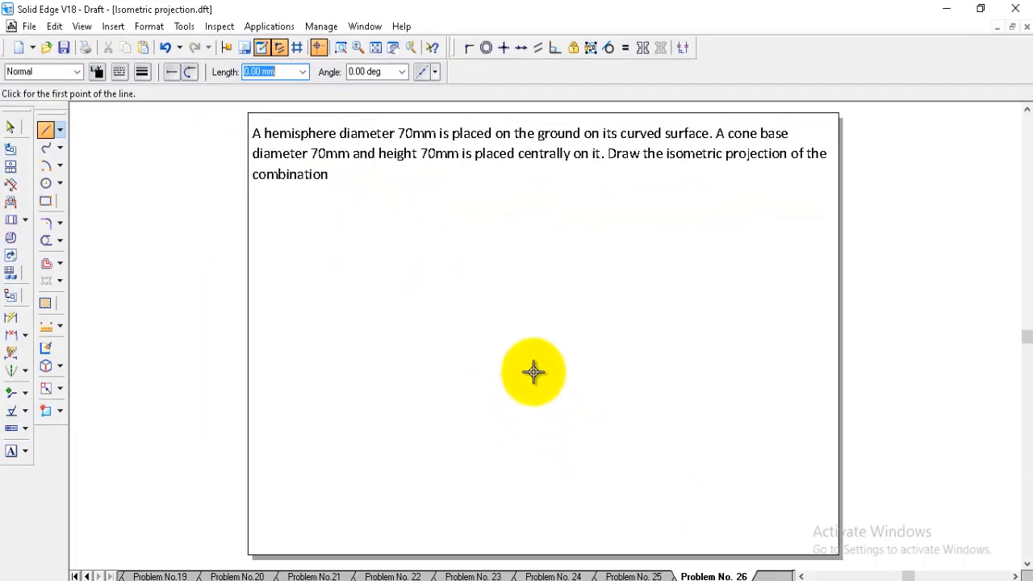
mouse_move(510, 405)
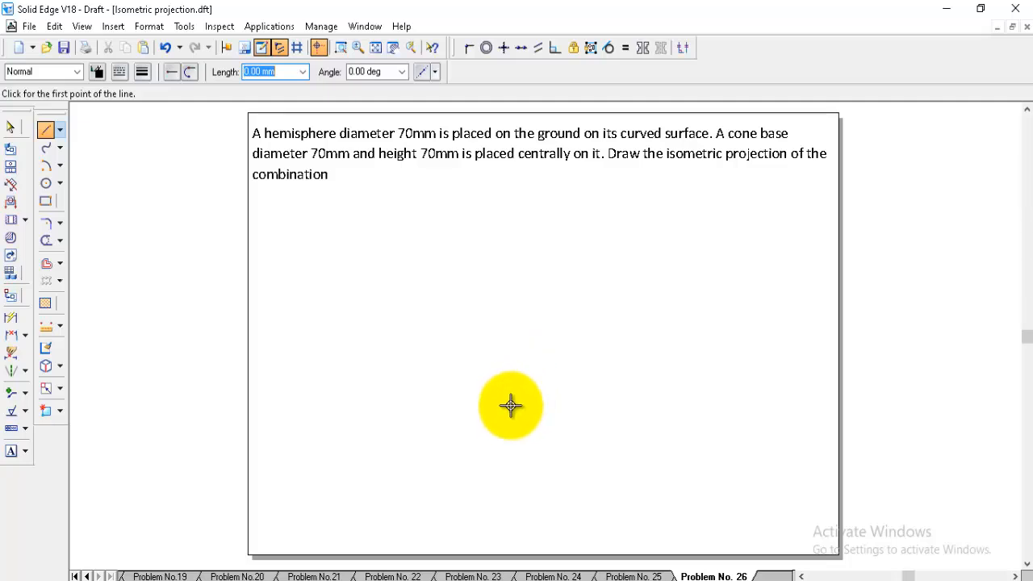
mouse_move(419, 245)
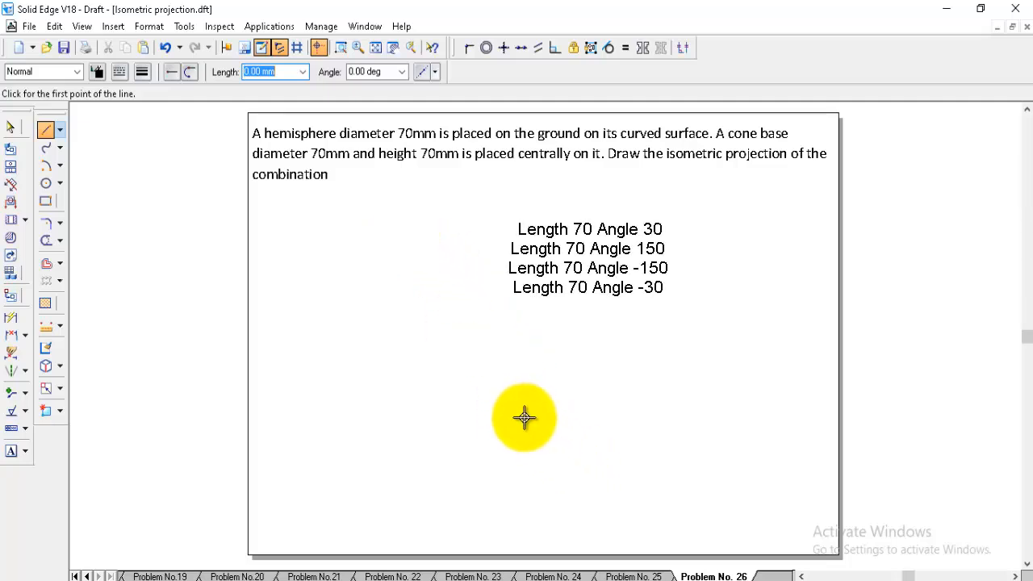
left_click(525, 418)
type("70")
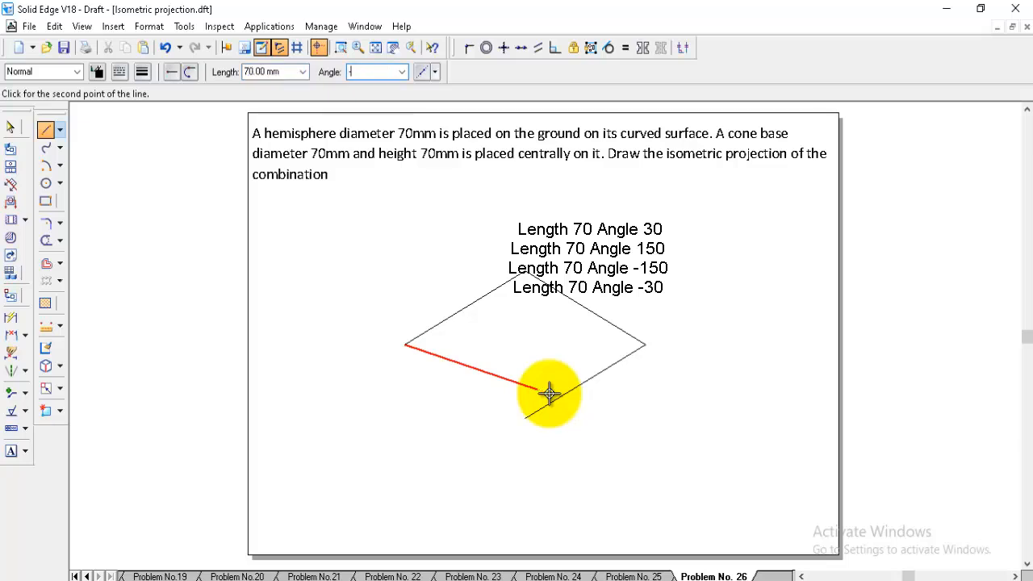
left_click(548, 395)
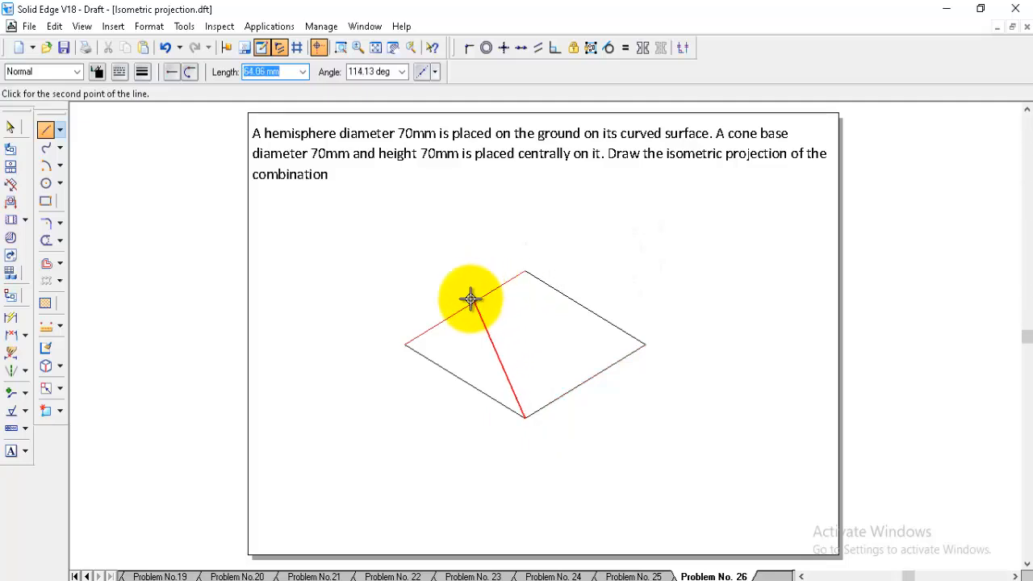
- Draw construction lines from the rhombus top and bottom corners to the opposite side midpoints
left_click(523, 417)
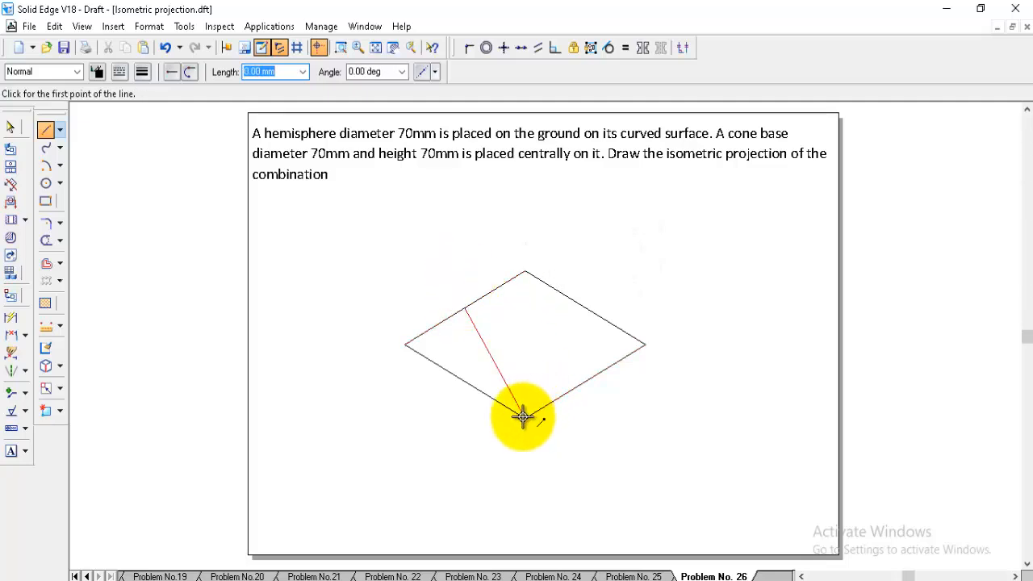
left_click_drag(523, 418, 593, 282)
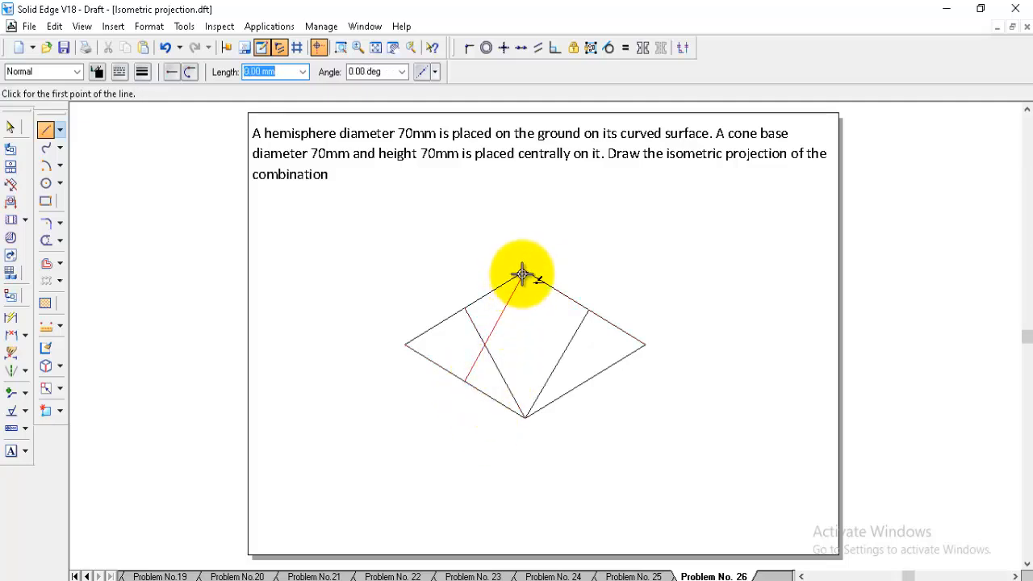
left_click(523, 274)
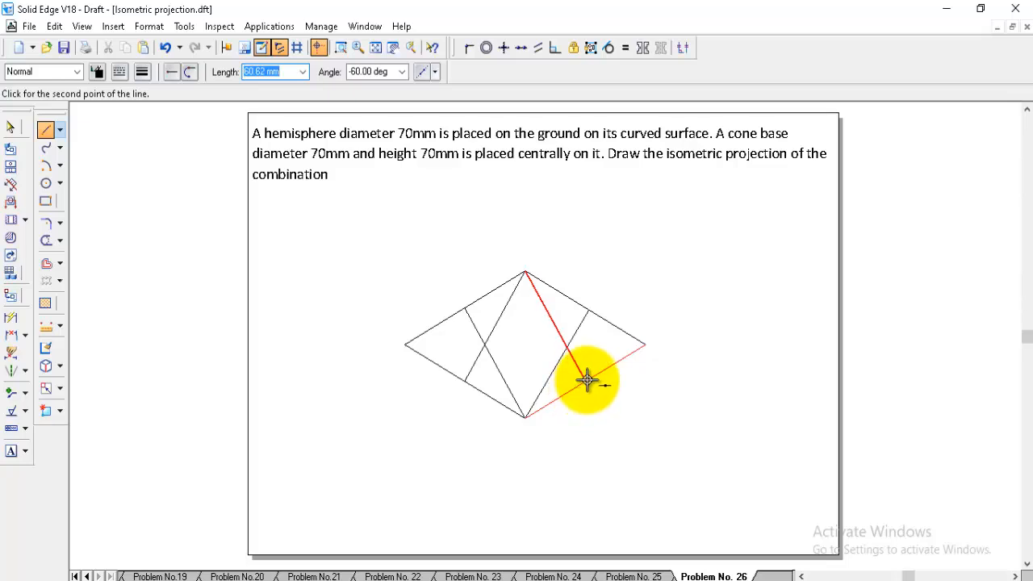
left_click(588, 381)
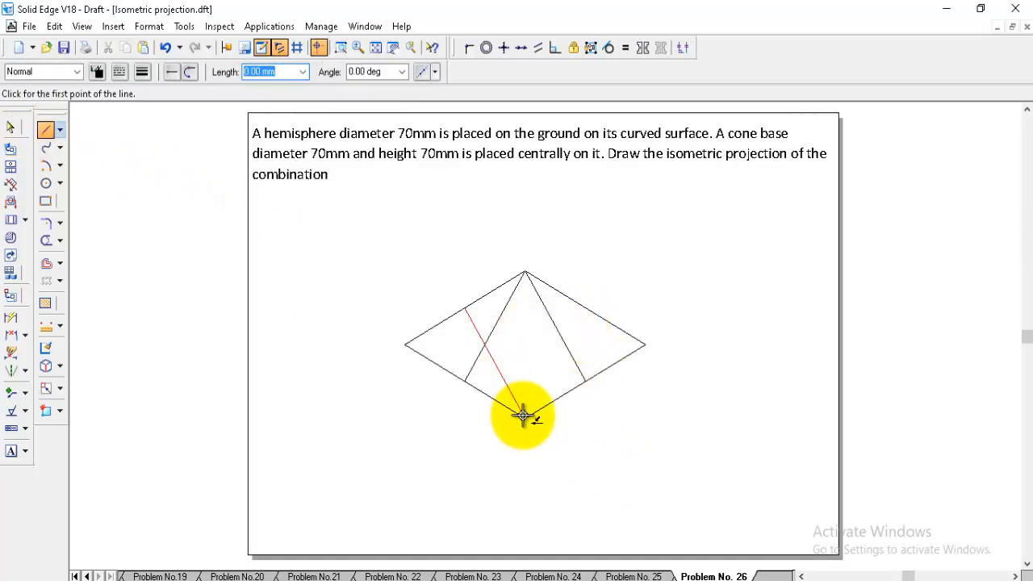
left_click(524, 416)
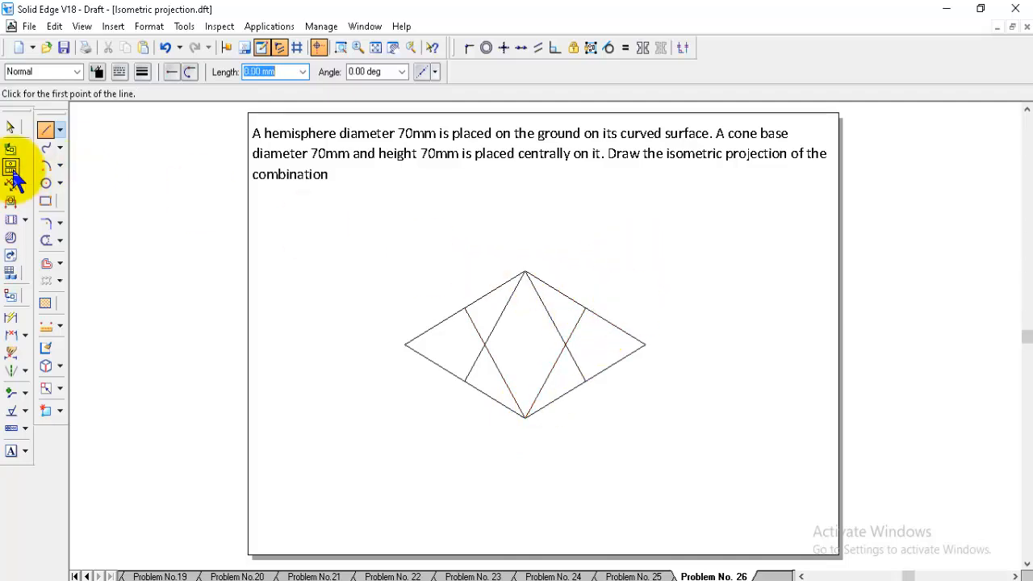
- Draw top, bottom and side arcs centred on the construction-line intersections and vertices
left_click(45, 165)
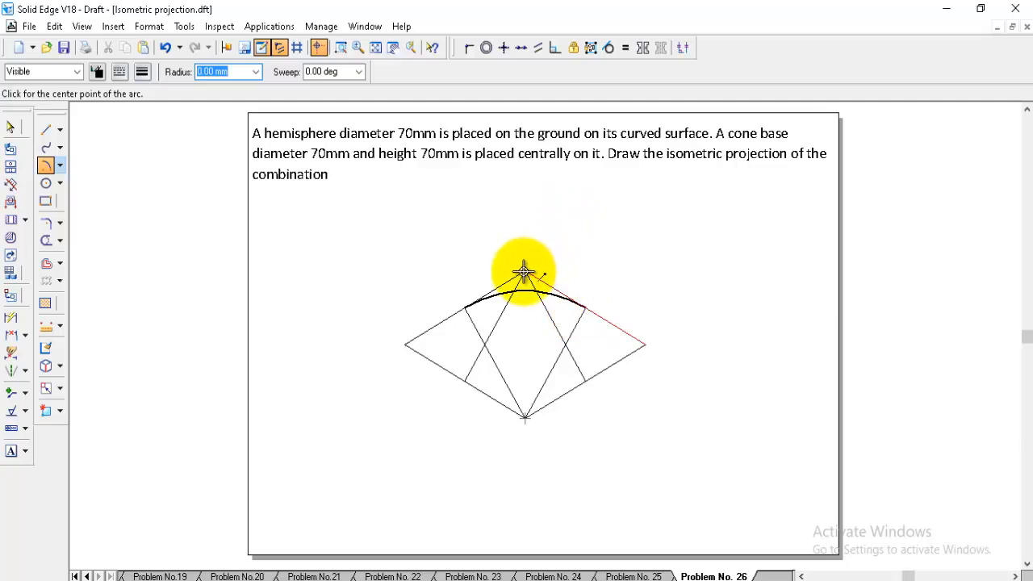
left_click(525, 271)
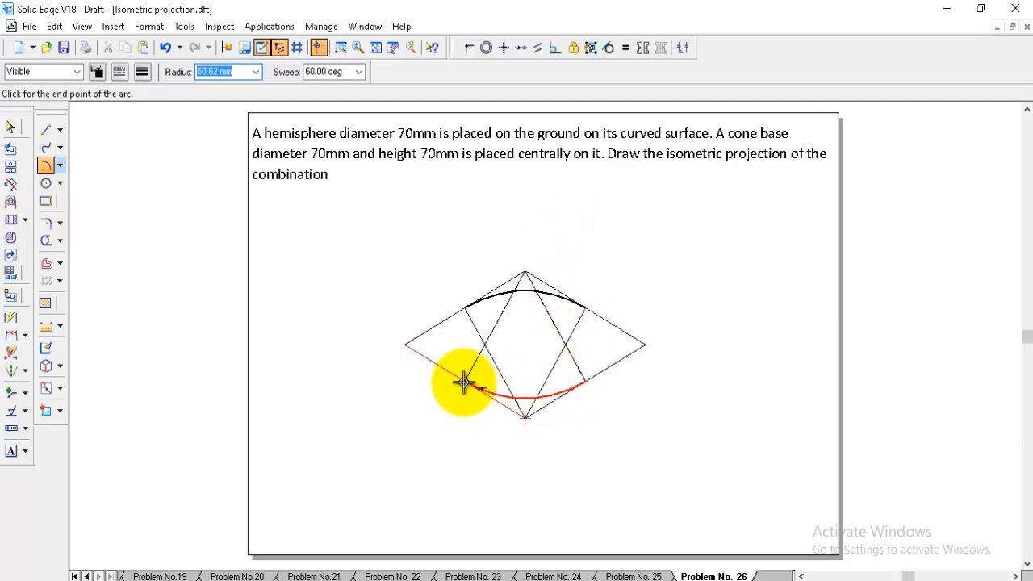
left_click(464, 384)
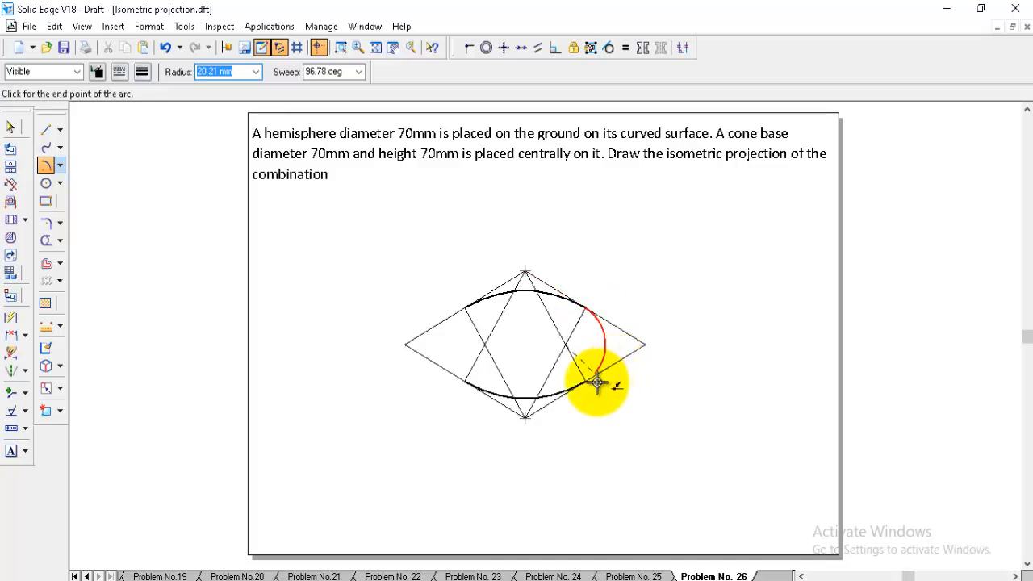
left_click(597, 384)
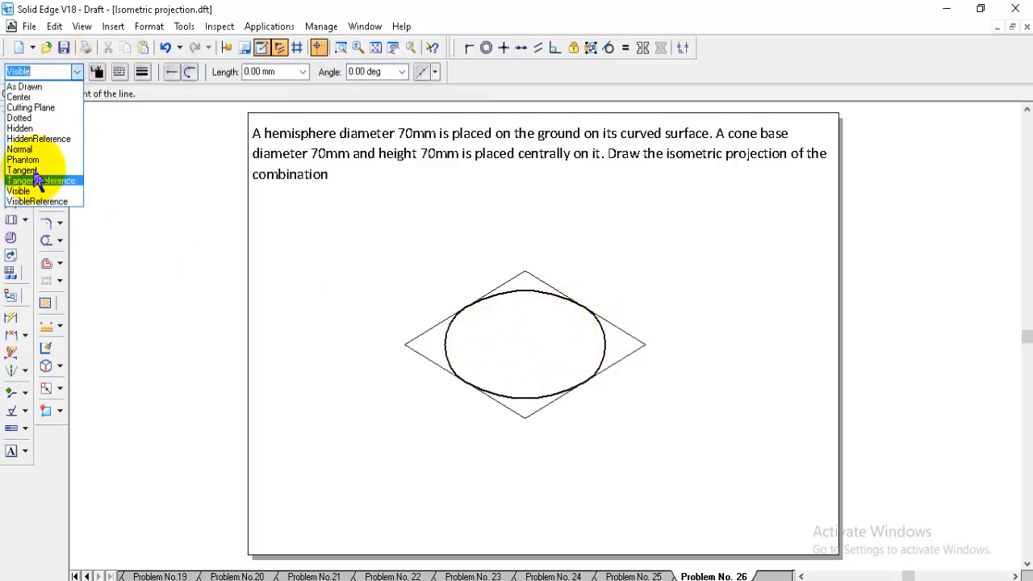
- In Normal line style, draw the horizontal centre line, vertical axis and tangent slant sides
left_click(19, 148)
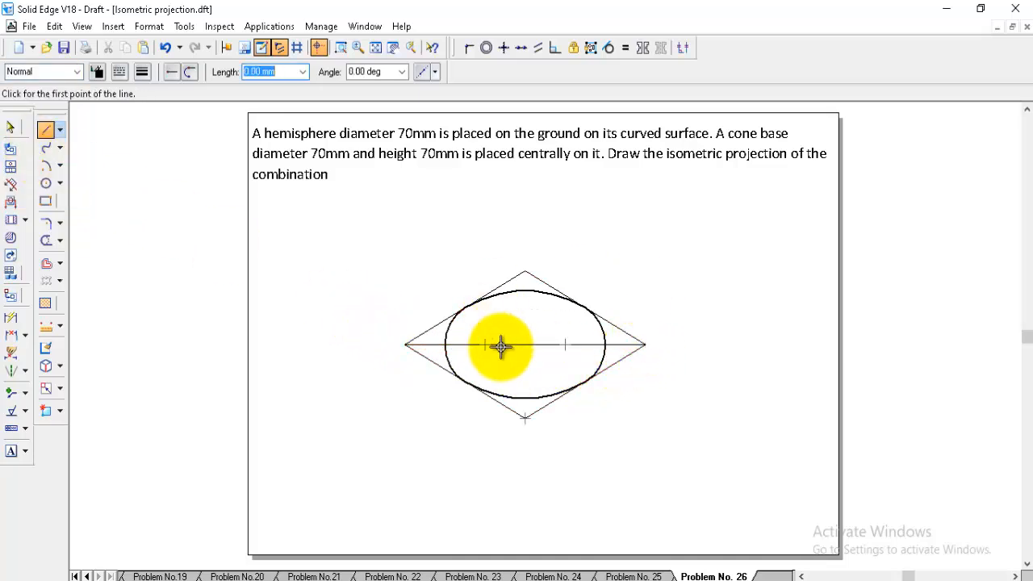
left_click(523, 345)
type("70")
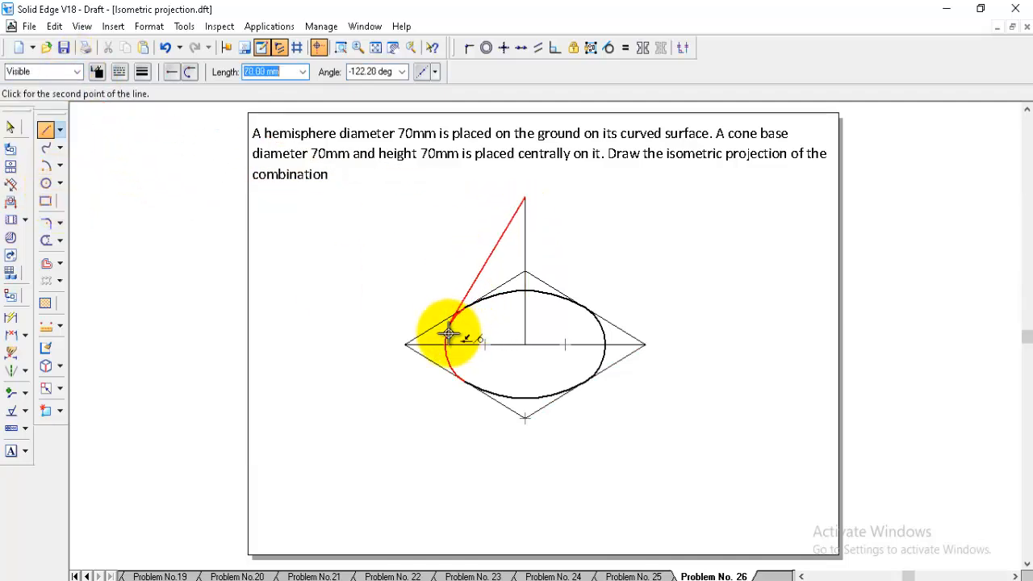
left_click(524, 196)
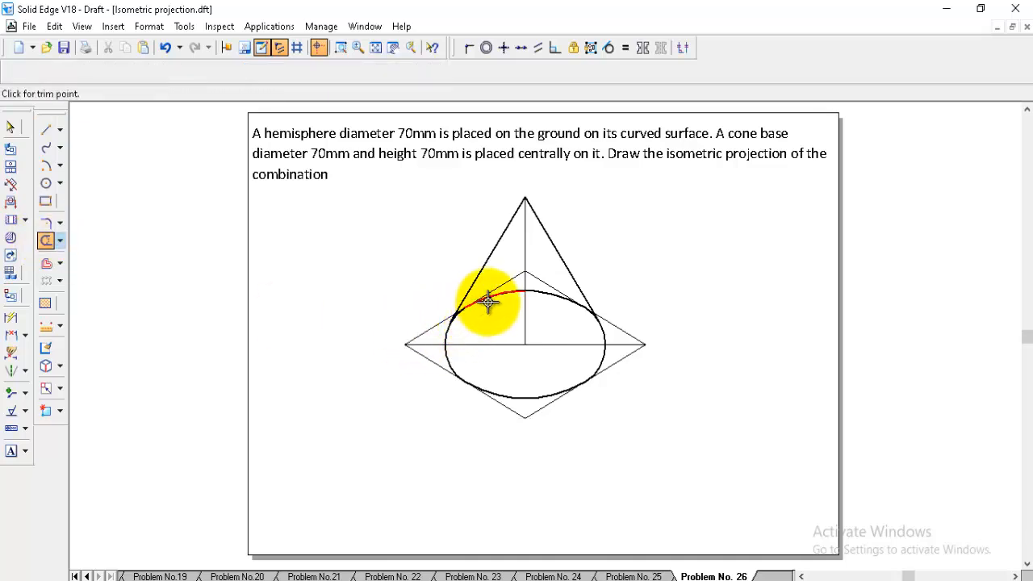
- Trim the hidden ellipse arcs and rhombus edges inside the cone
left_click(488, 303)
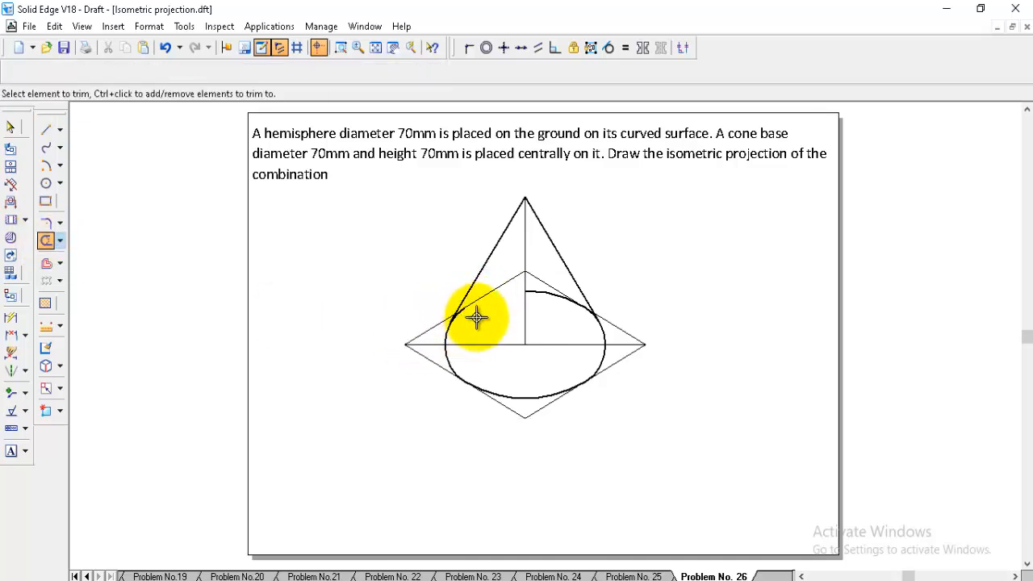
left_click(476, 317)
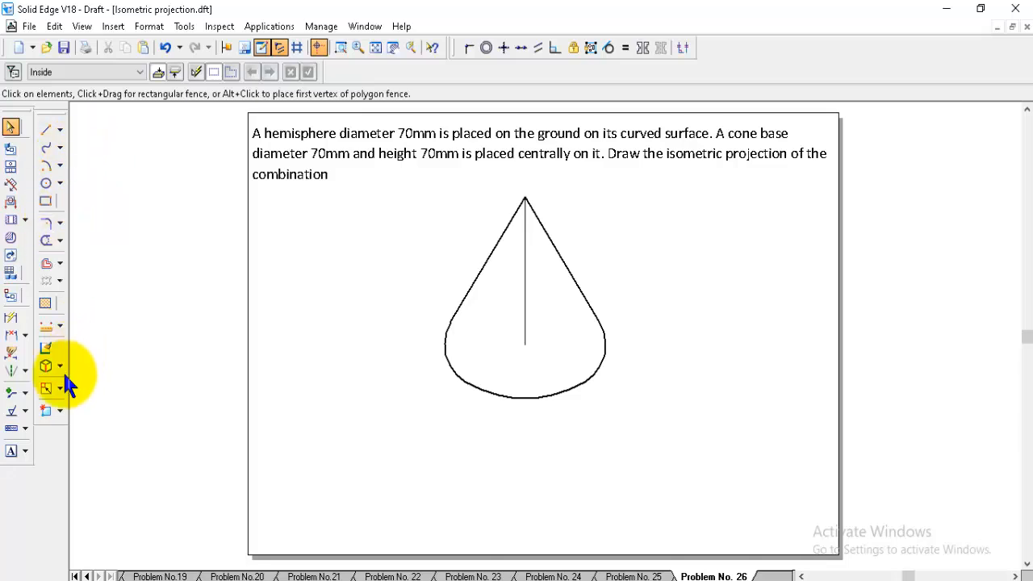
- Scale the cone outline by factor 0.81 about the chosen centre point
left_click(46, 388)
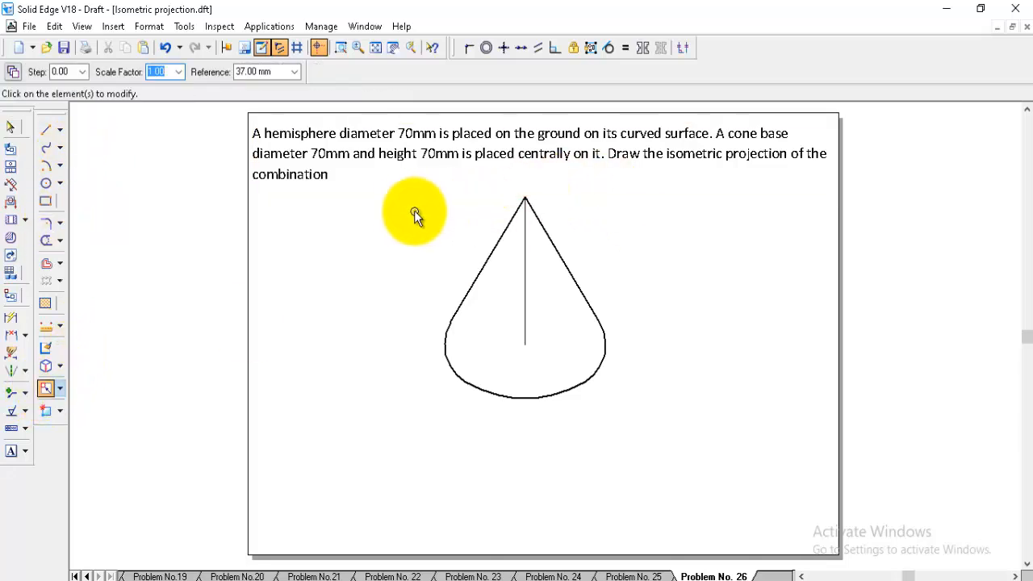
mouse_move(696, 407)
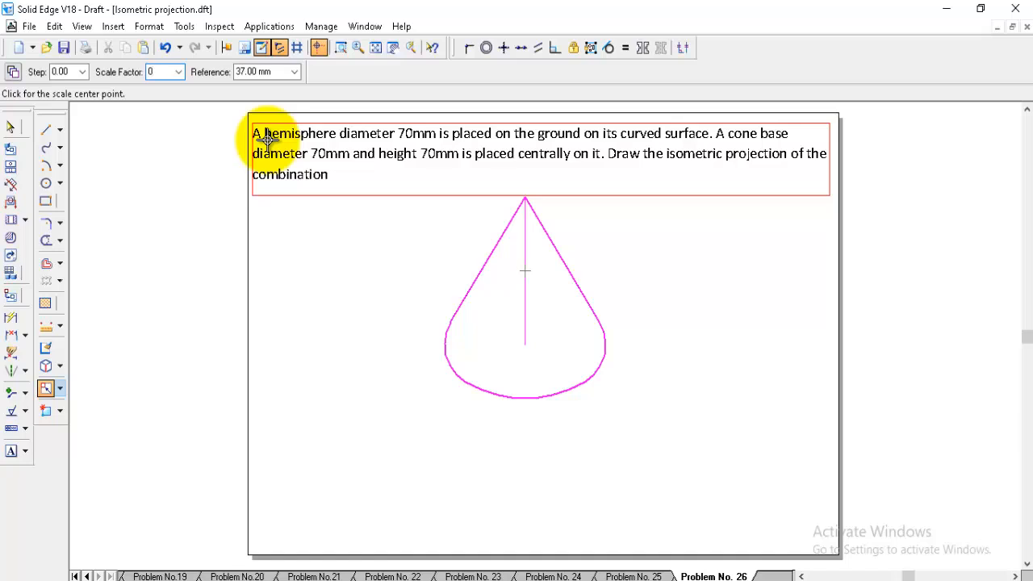
type("0.81")
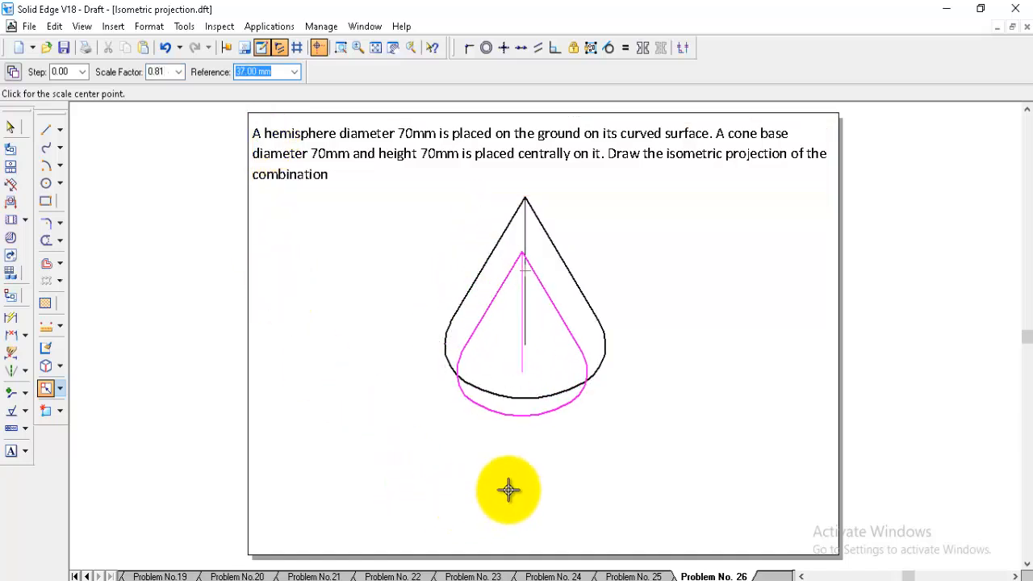
left_click(46, 166)
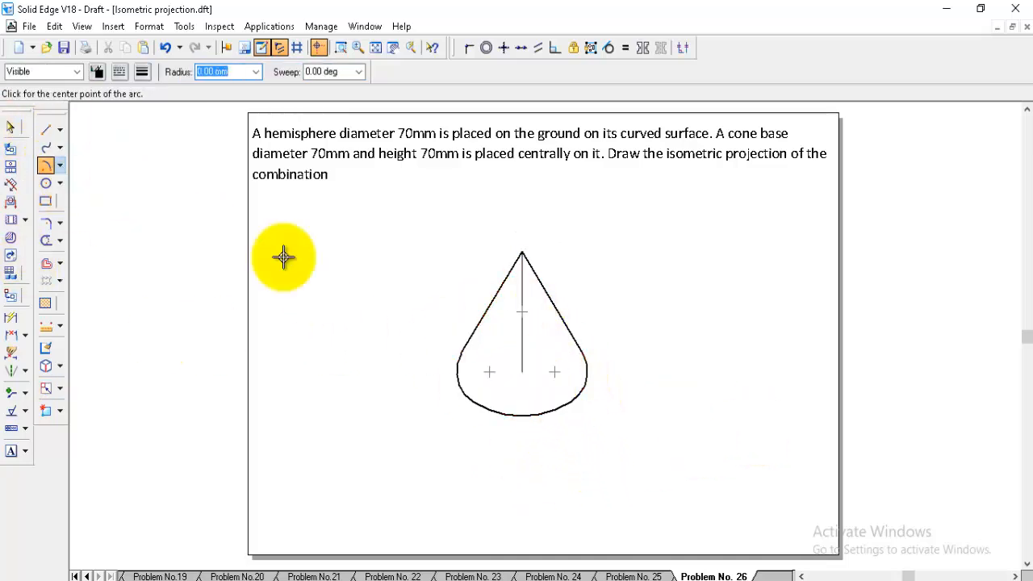
mouse_move(521, 372)
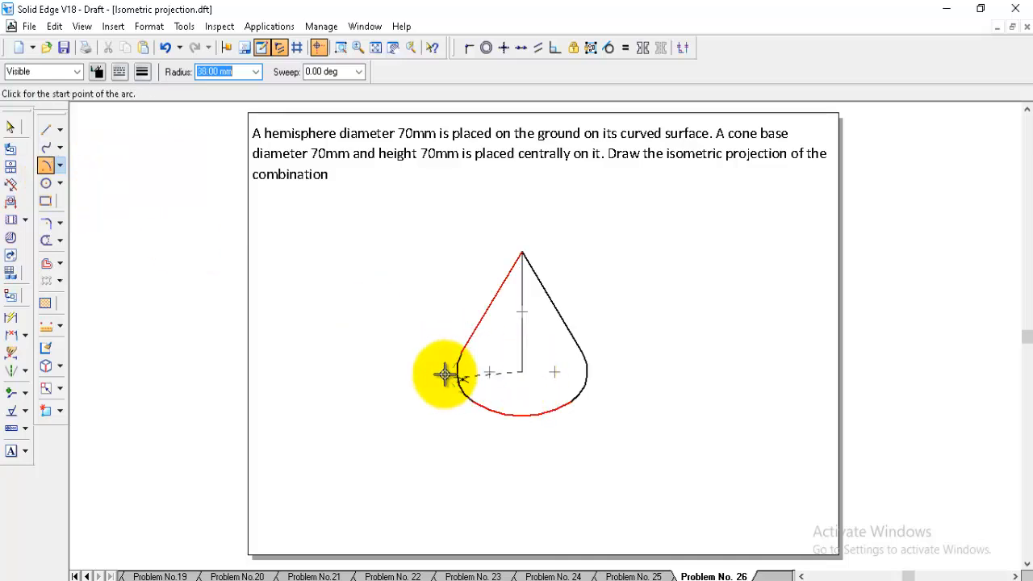
- Draw the radius 35 hemisphere arc below the cone base and start a line at its left end
type("35")
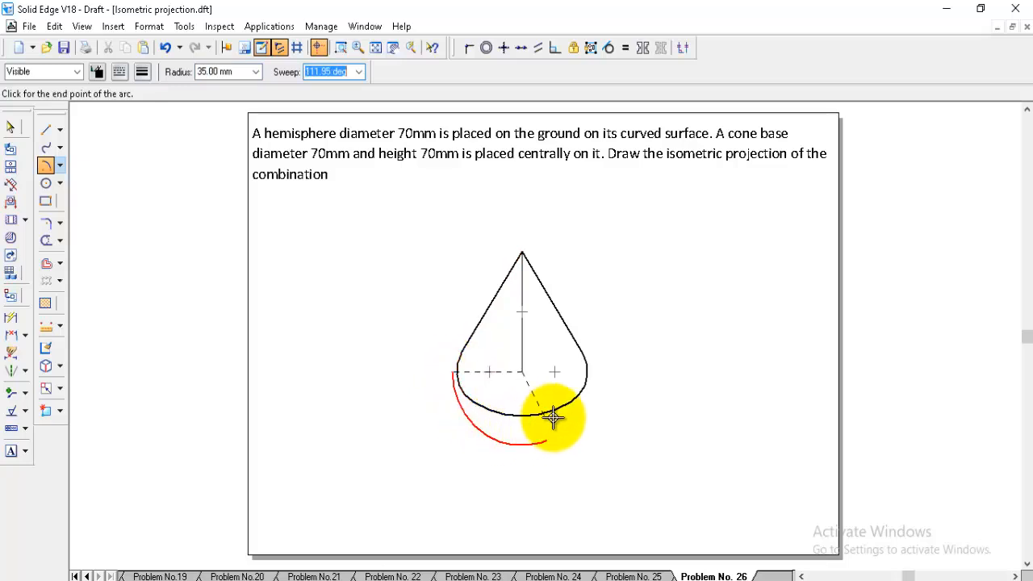
left_click(553, 416)
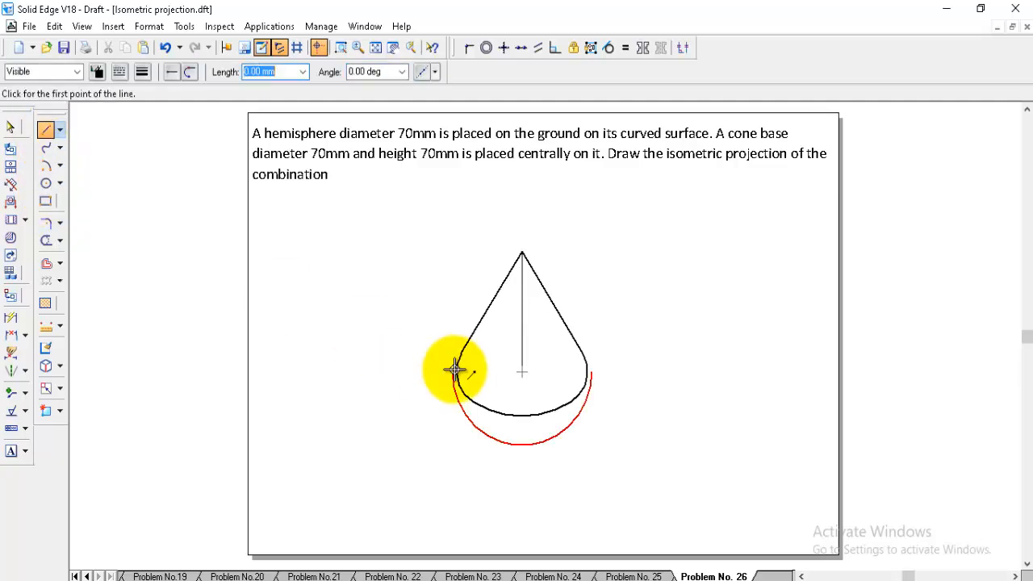
left_click(454, 372)
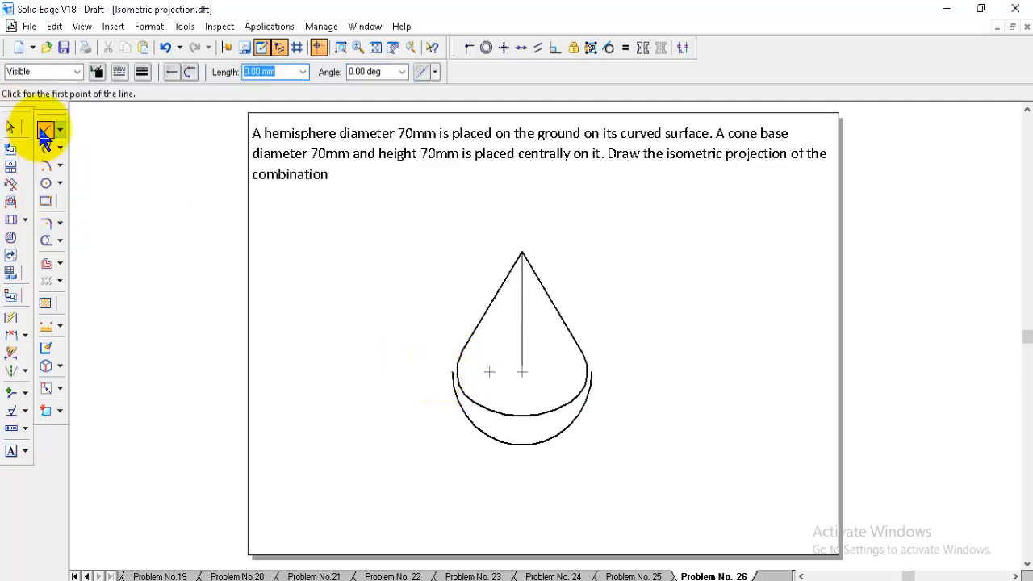
left_click(458, 364)
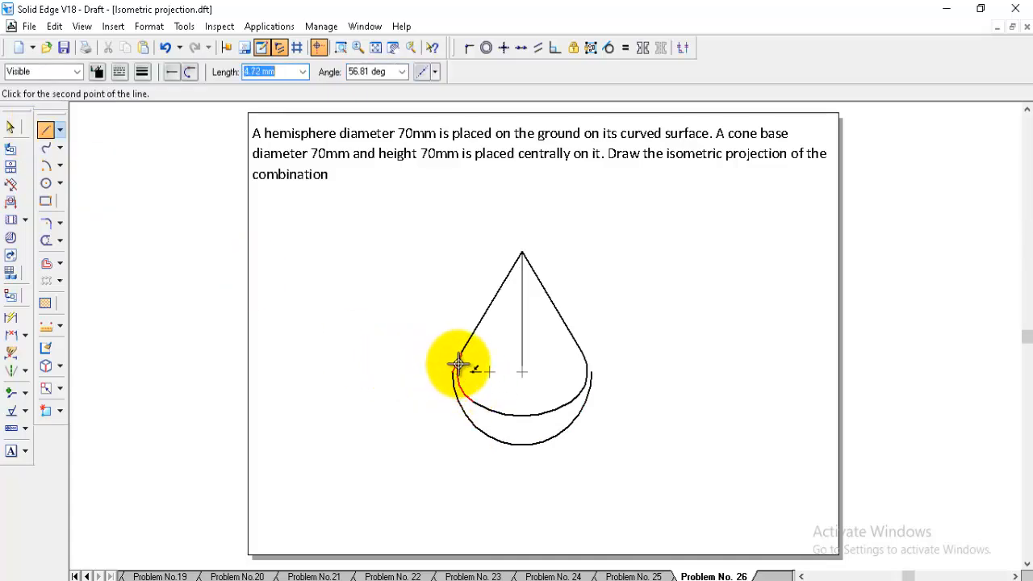